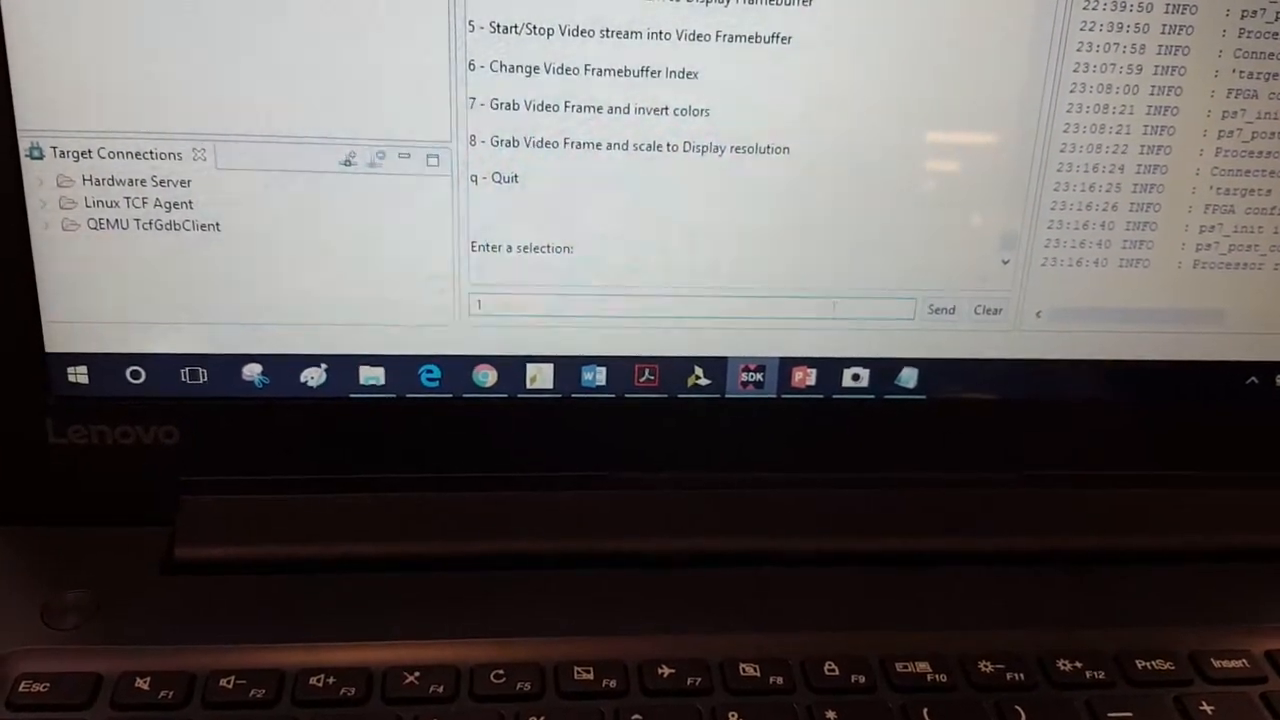
# - Send menu option 1 to list resolutions, then enter 5 for 1920x1080@60Hz
pyautogui.click(944, 315)
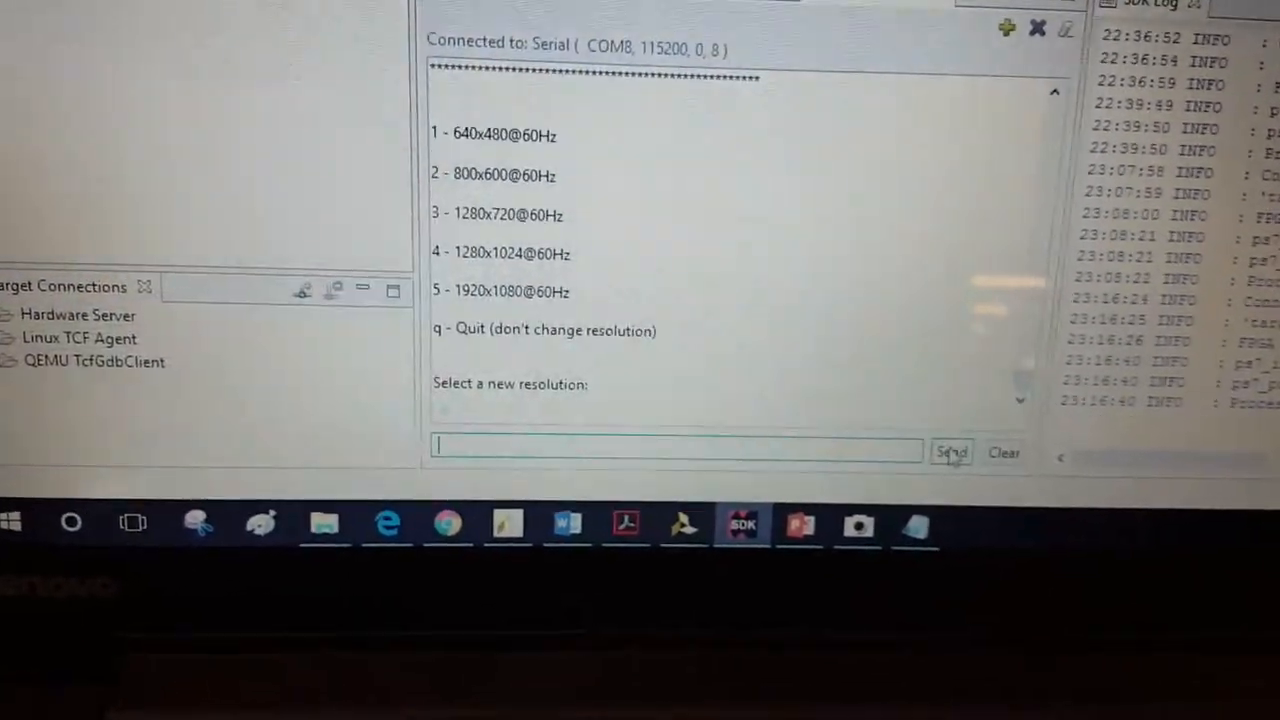
pyautogui.write('5')
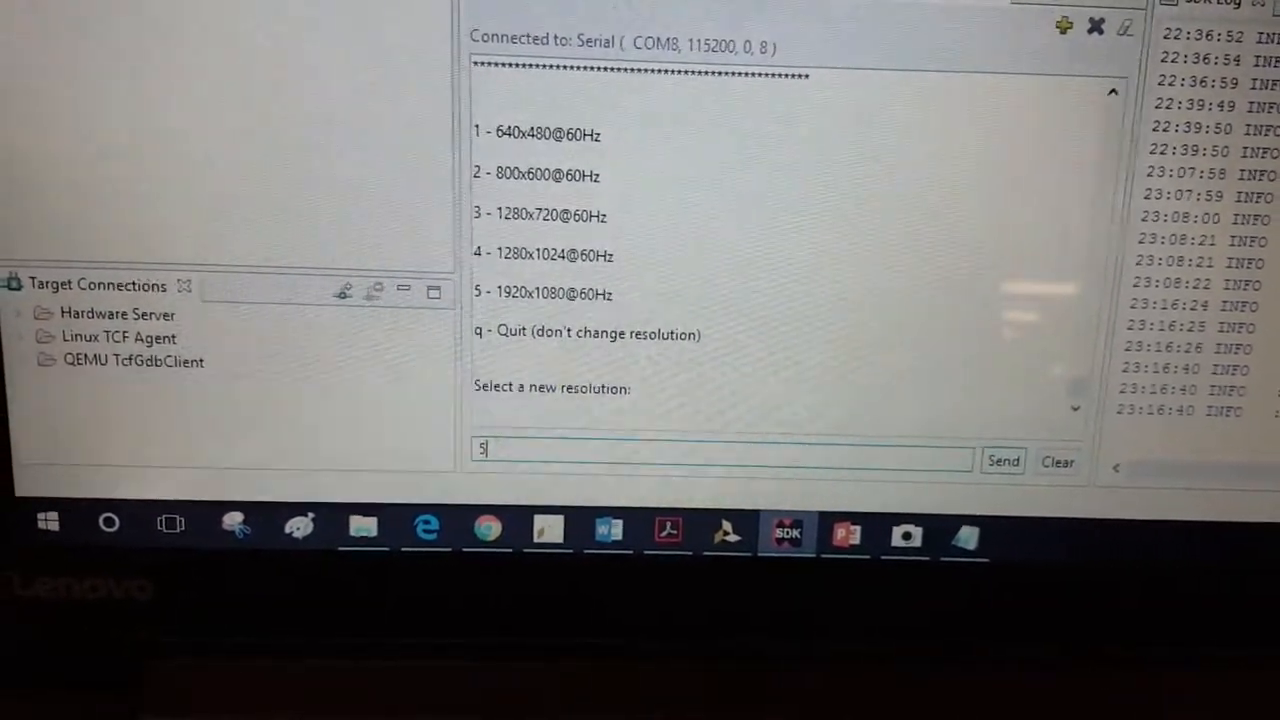